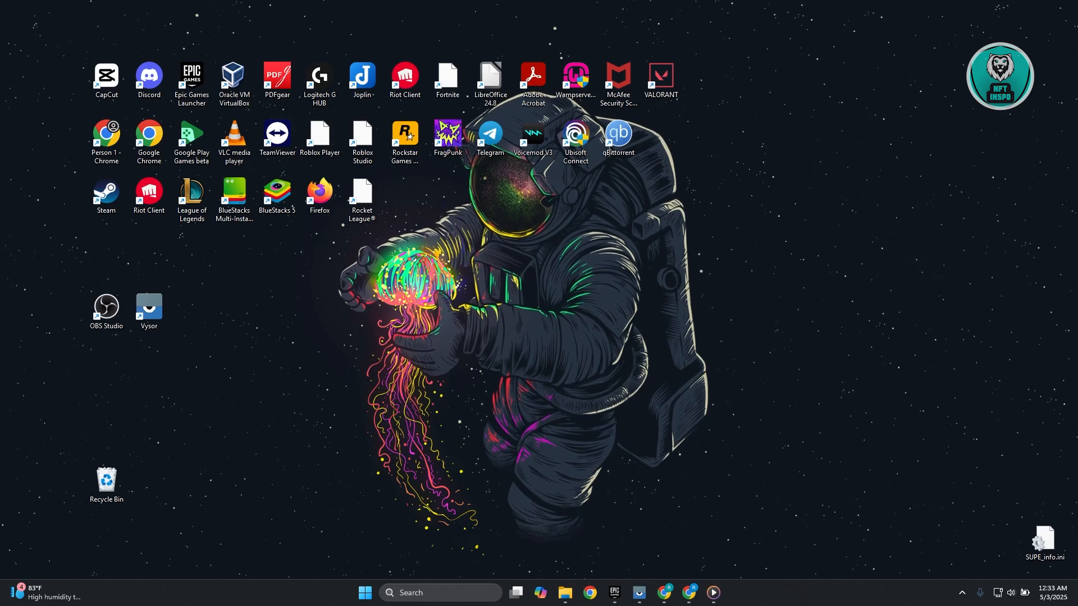
mouse_move(1024, 562)
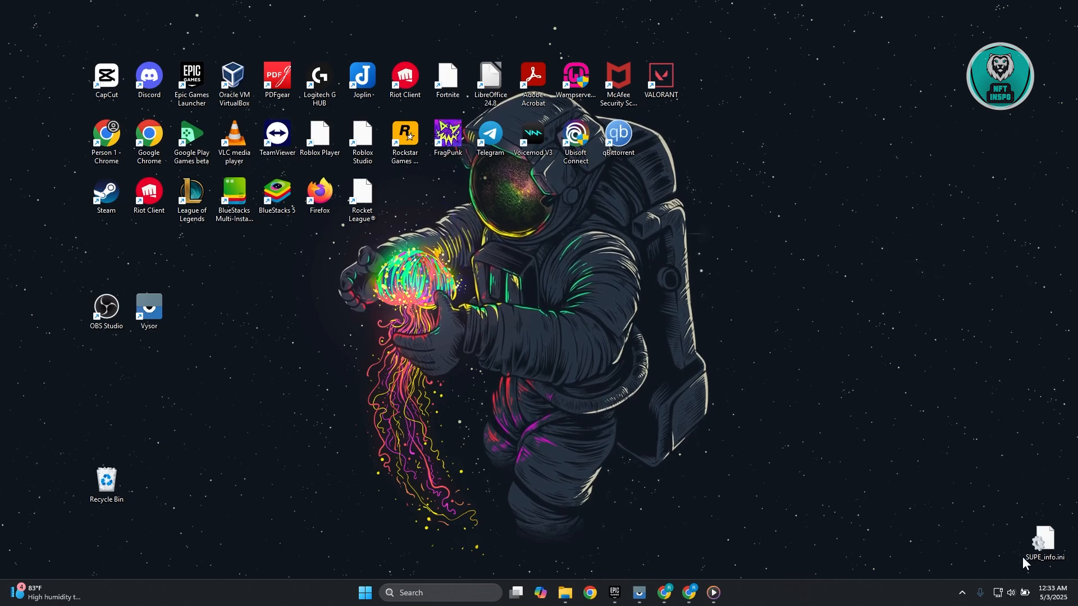
- Show the Windows quick settings to check that Wi‑Fi is available
left_click(996, 593)
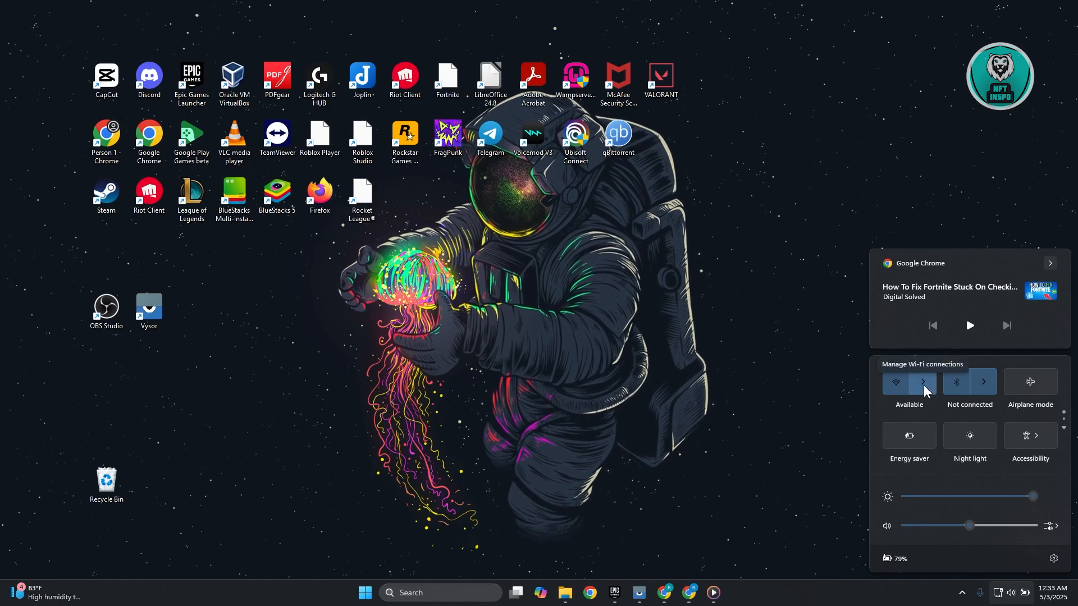
mouse_move(899, 418)
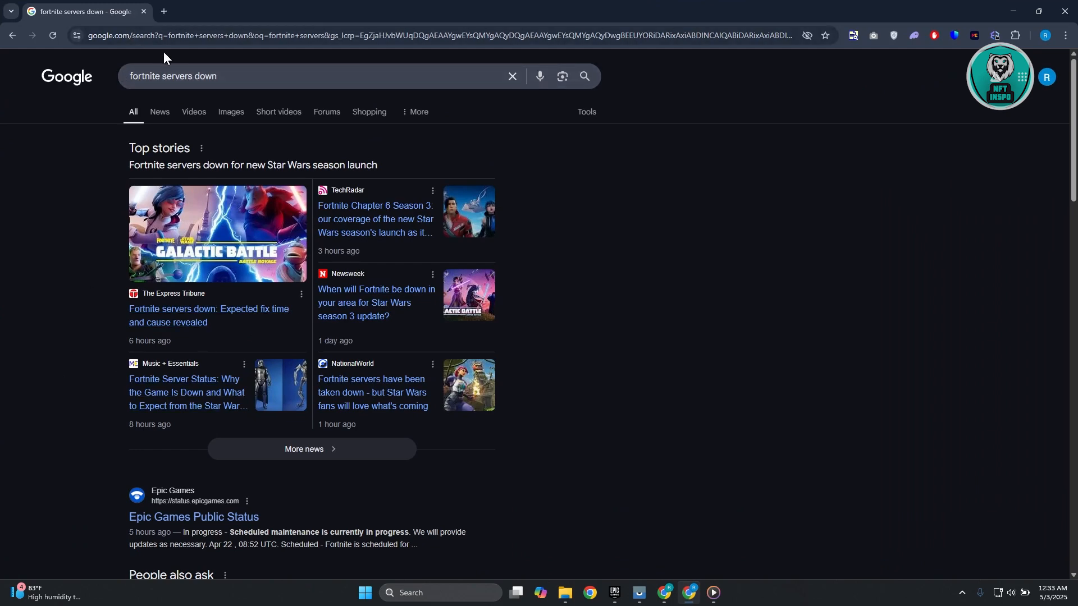
- From the 'fortnite servers down' results, load the Epic Games Public Status page listing Fortnite as Operational
scroll("down", 3)
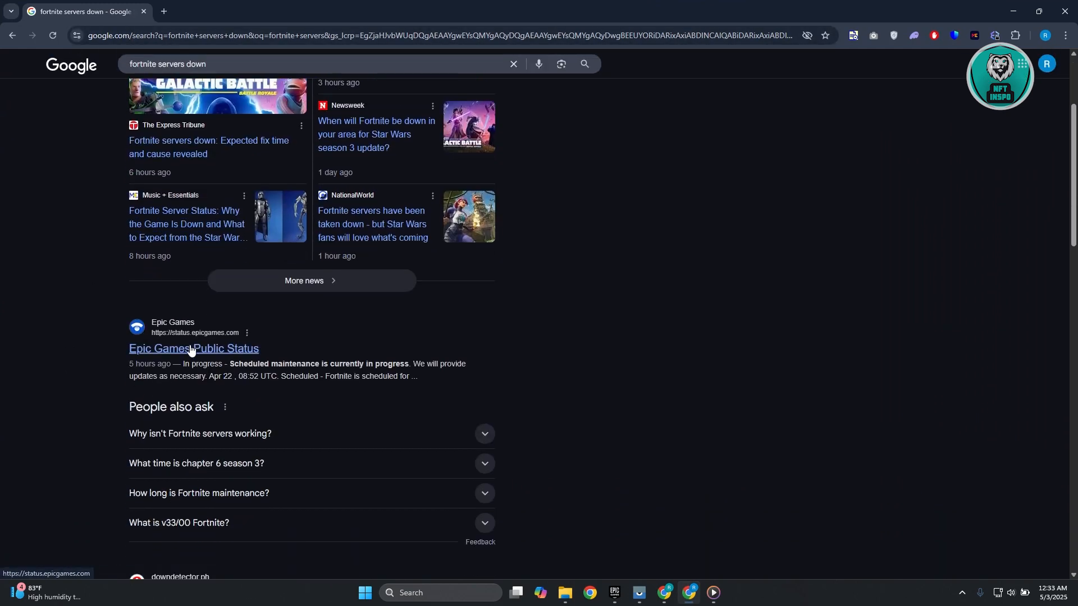
left_click(194, 348)
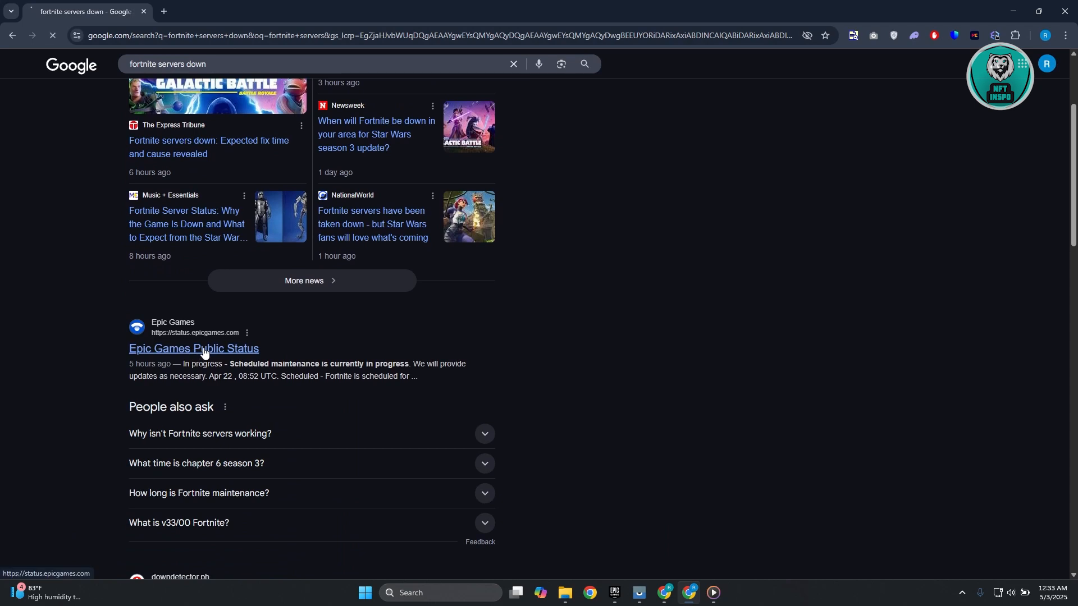
left_click(193, 348)
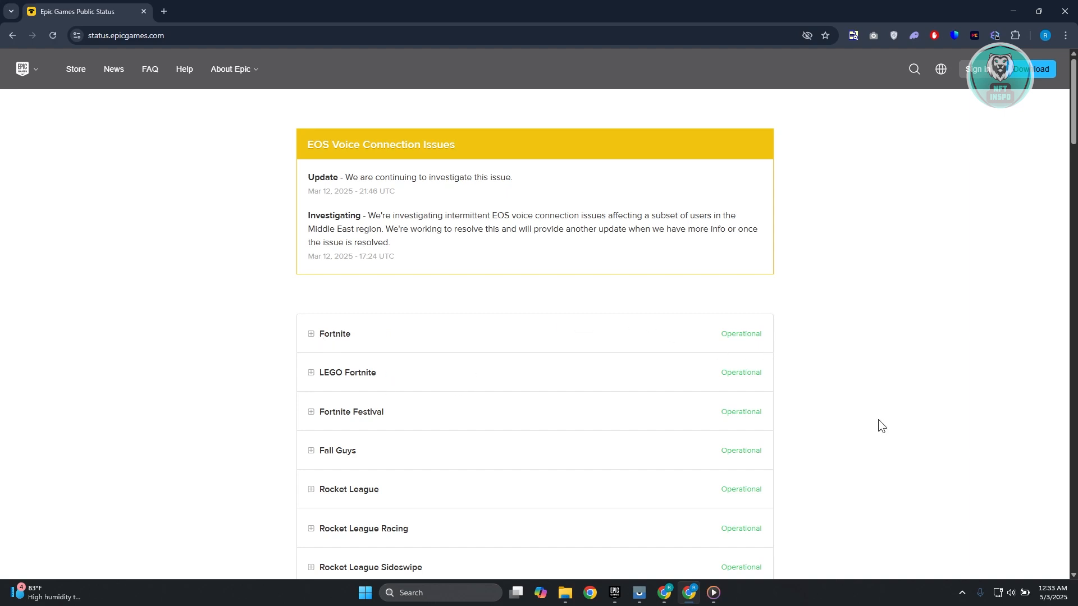
mouse_move(876, 360)
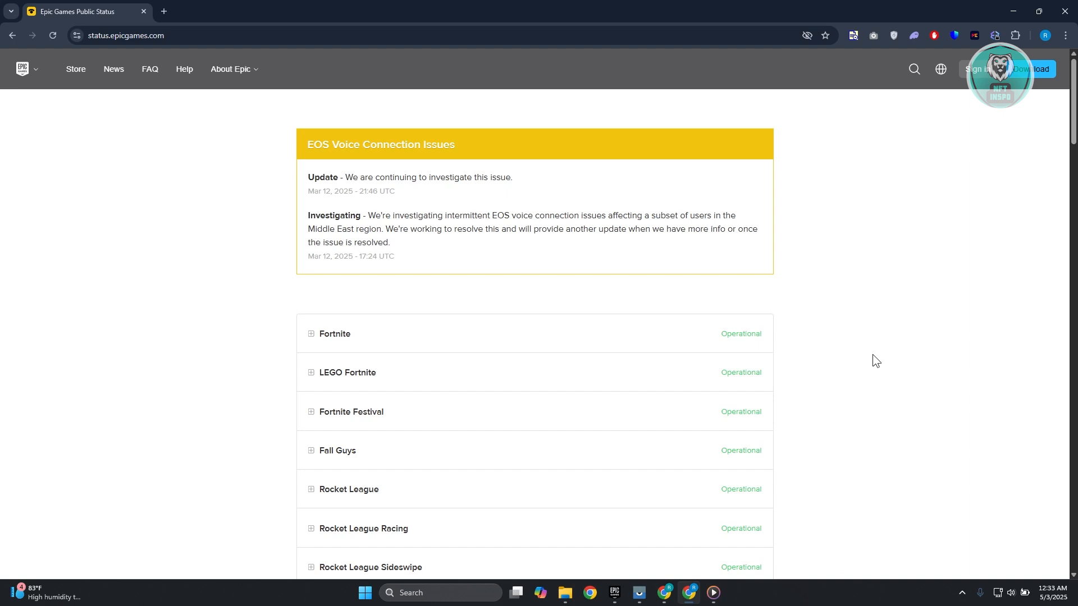
mouse_move(868, 377)
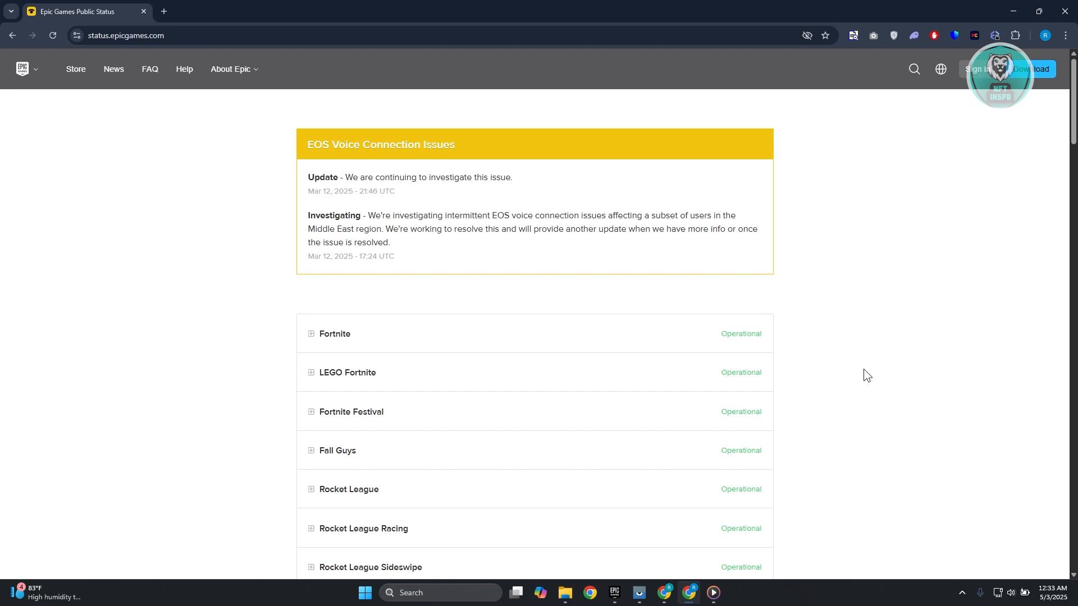
mouse_move(1009, 8)
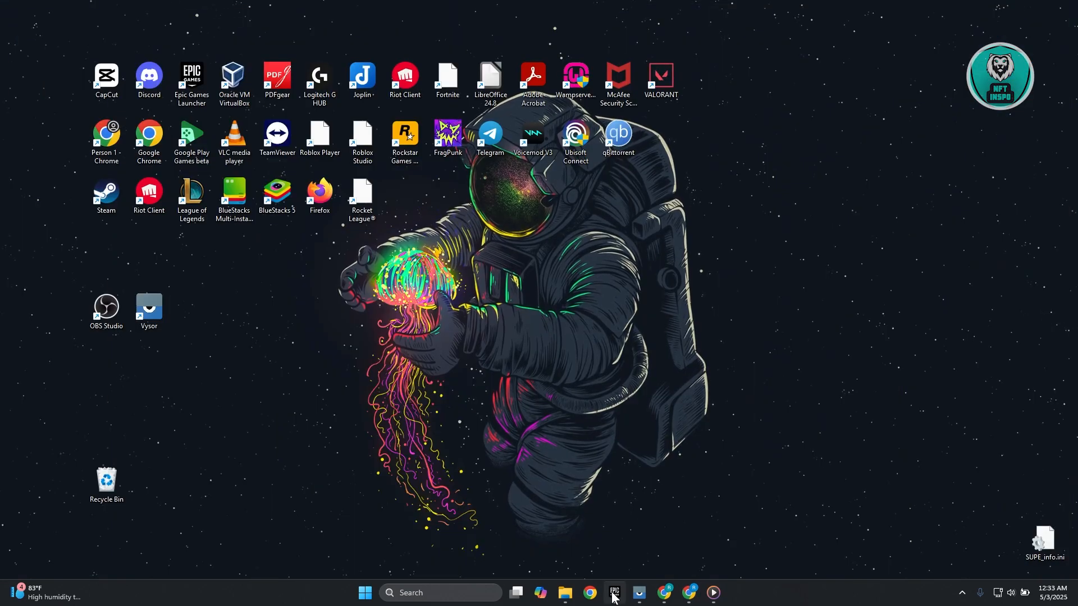
- Bring up the launcher, locate Fortnite in the Library and show its Options dialog
left_click(613, 592)
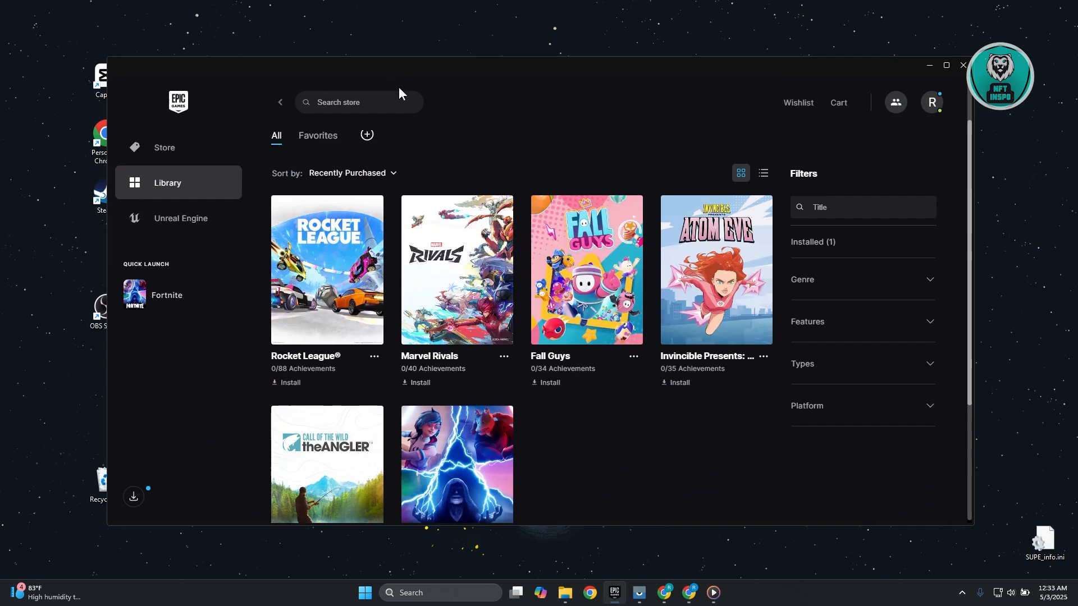
mouse_move(165, 188)
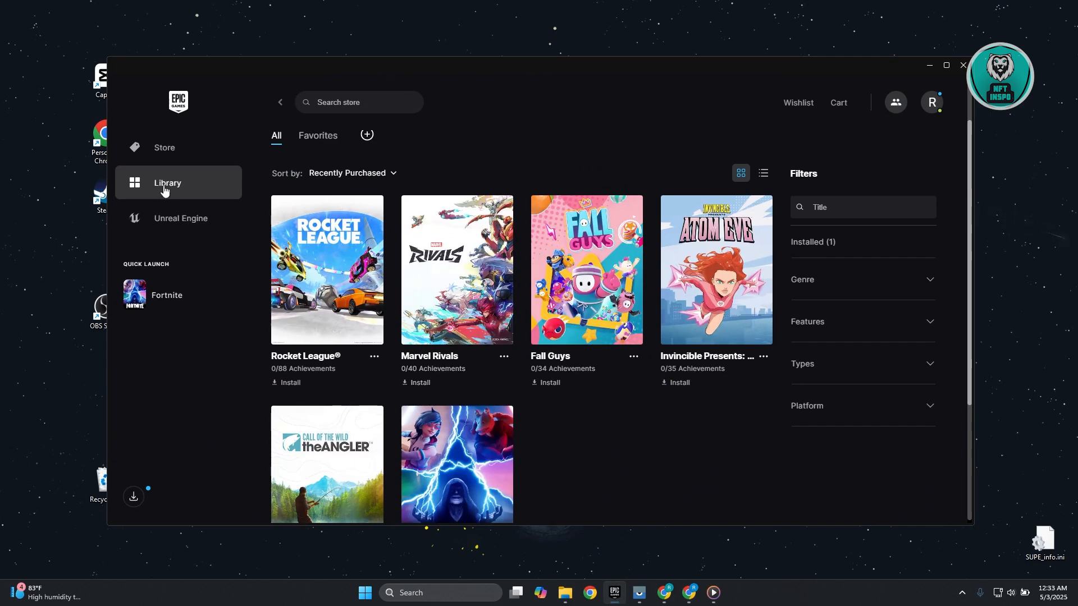
scroll("down", 3)
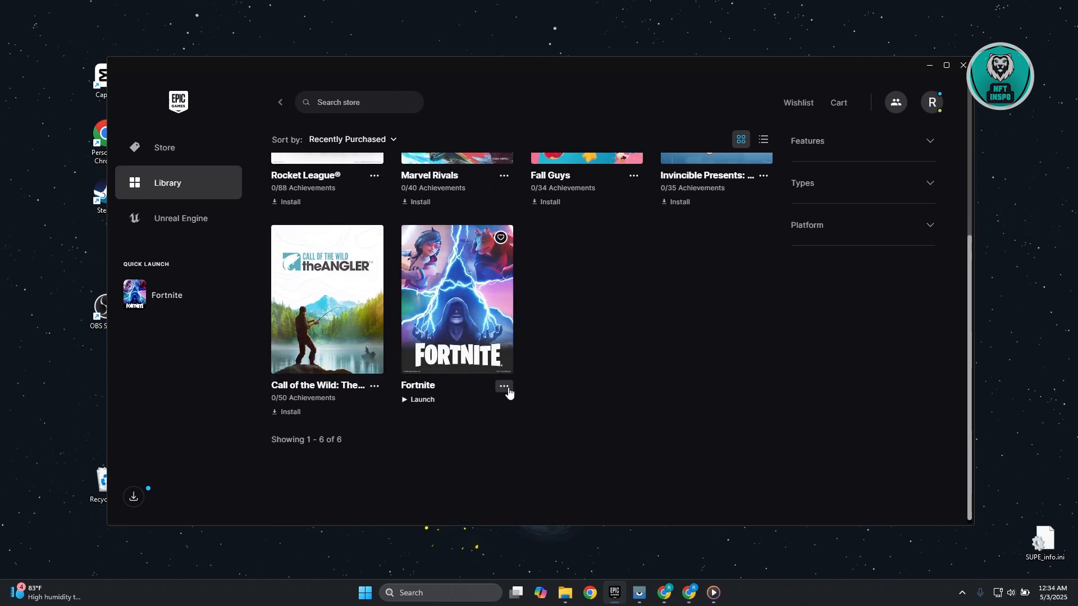
left_click(503, 386)
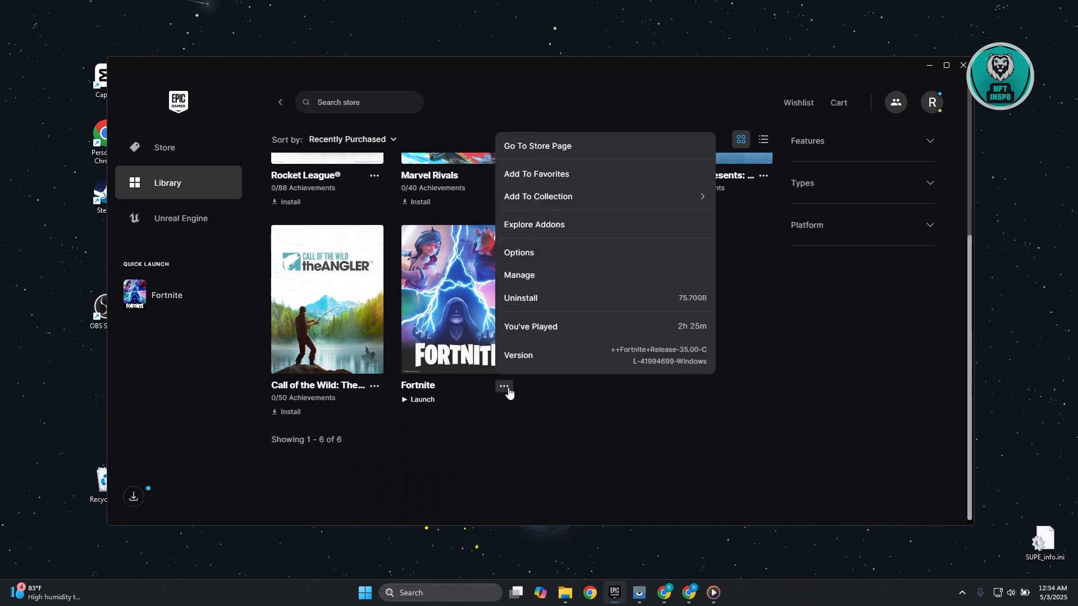
mouse_move(529, 253)
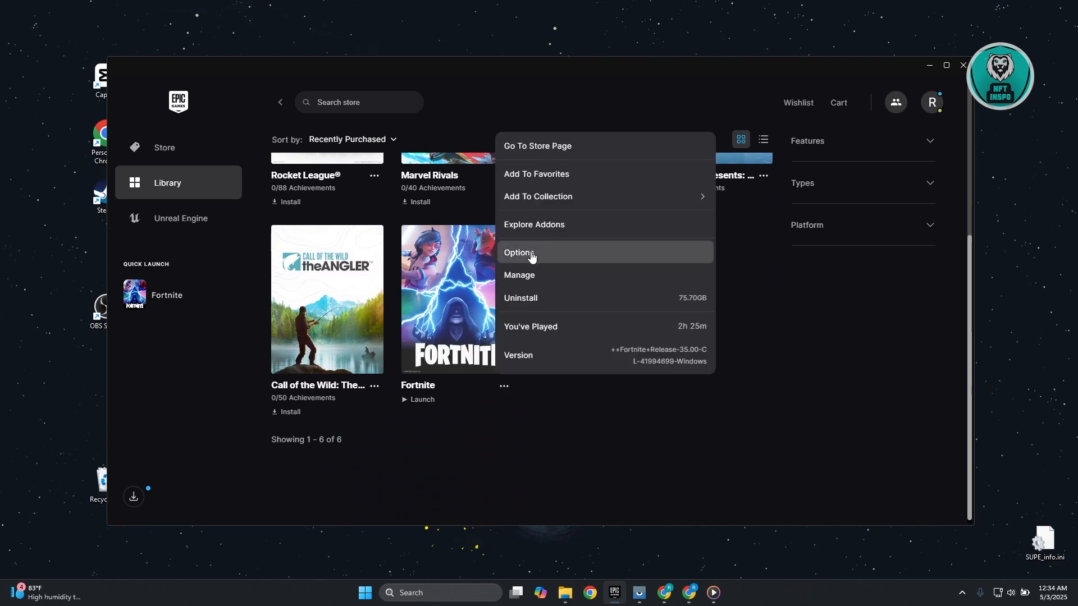
left_click(516, 253)
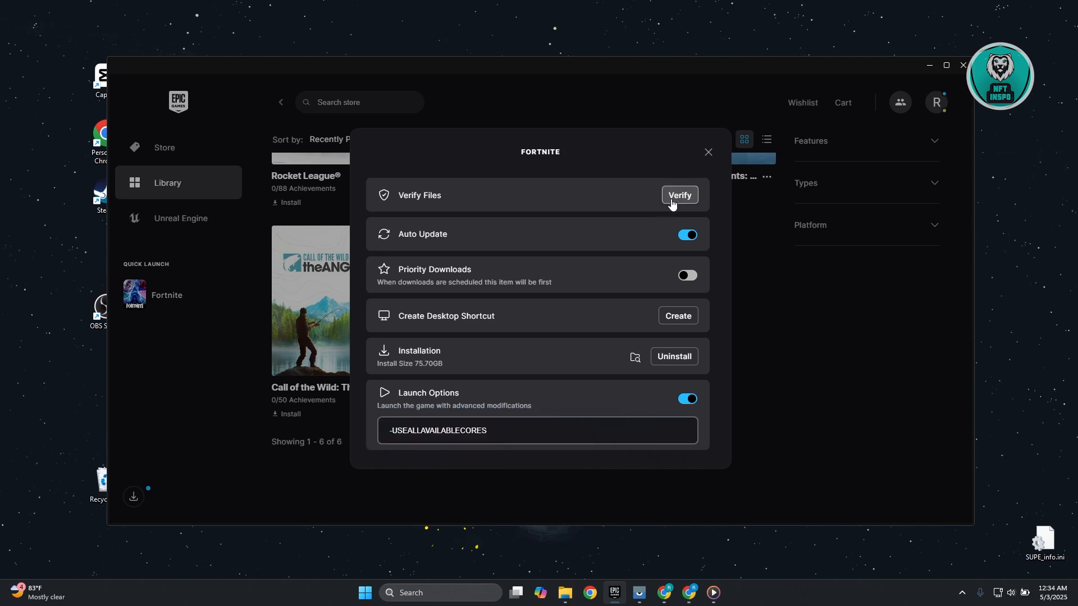
mouse_move(636, 217)
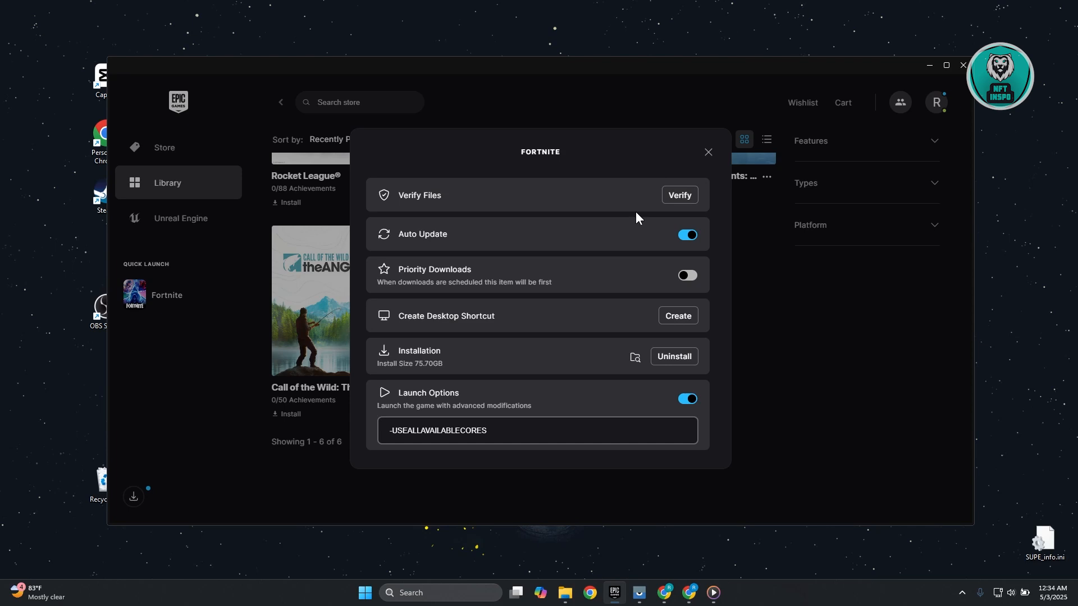
mouse_move(631, 190)
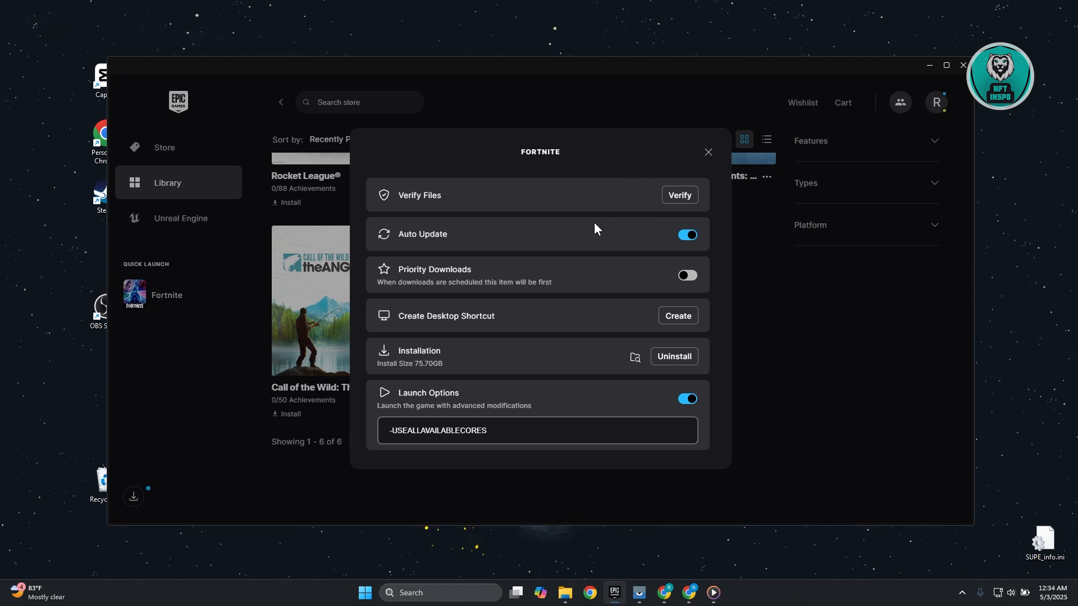
mouse_move(587, 237)
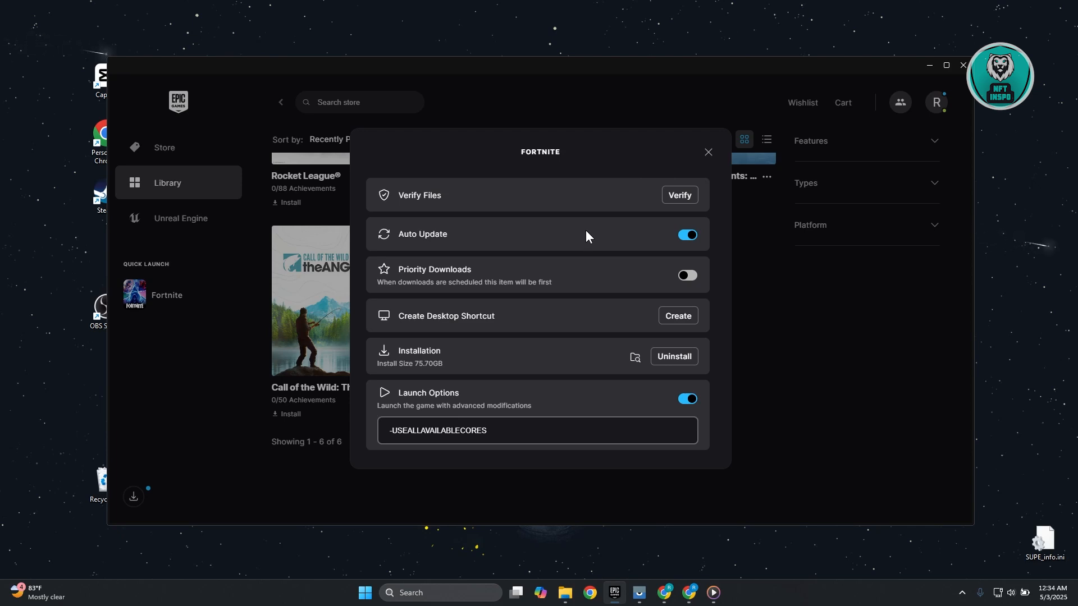
mouse_move(590, 267)
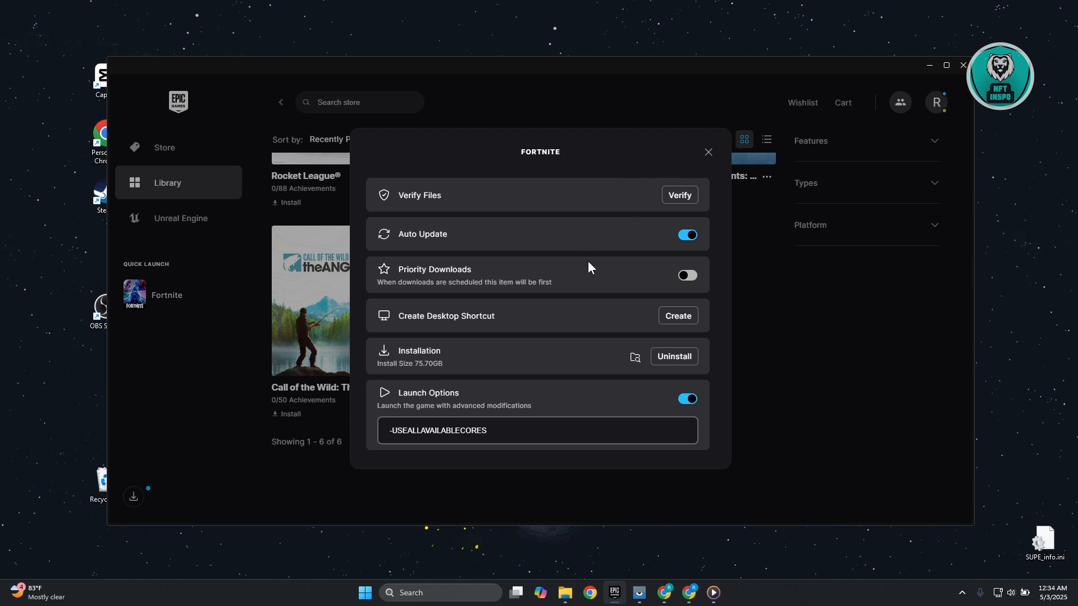
mouse_move(524, 362)
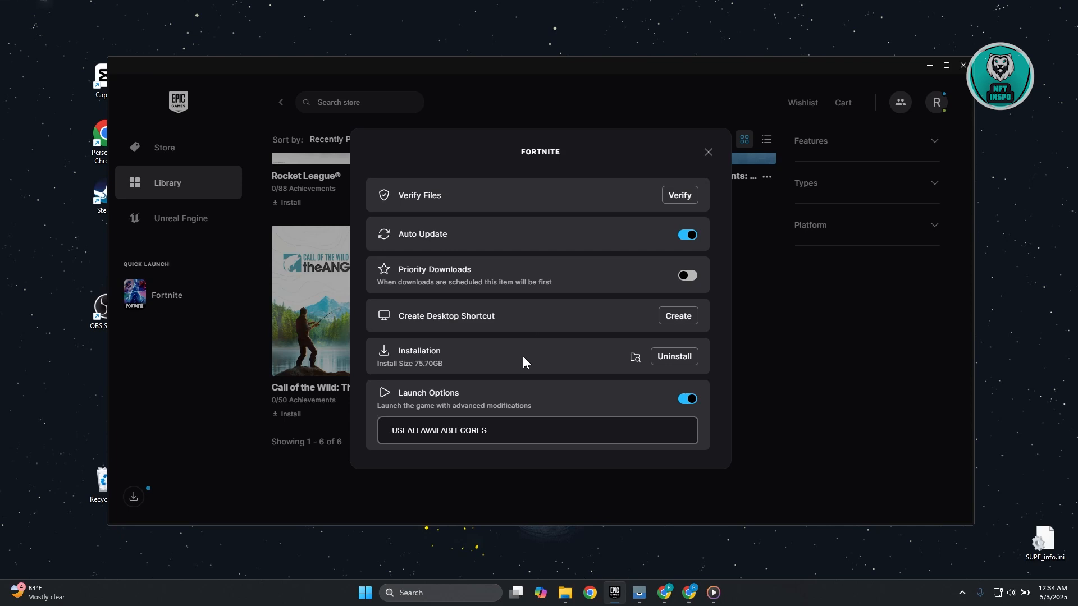
mouse_move(558, 385)
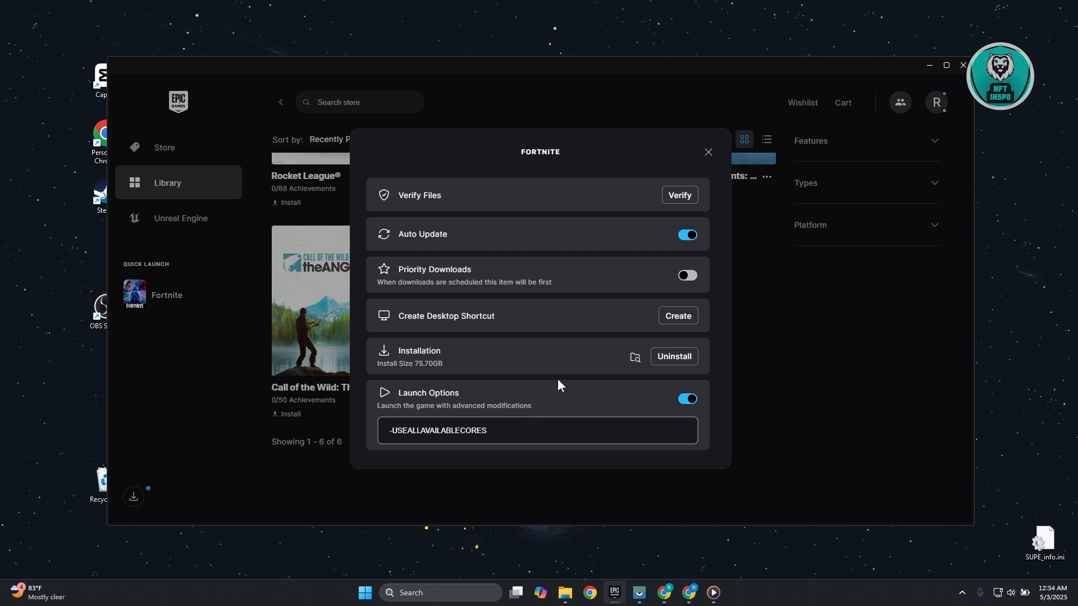
mouse_move(708, 151)
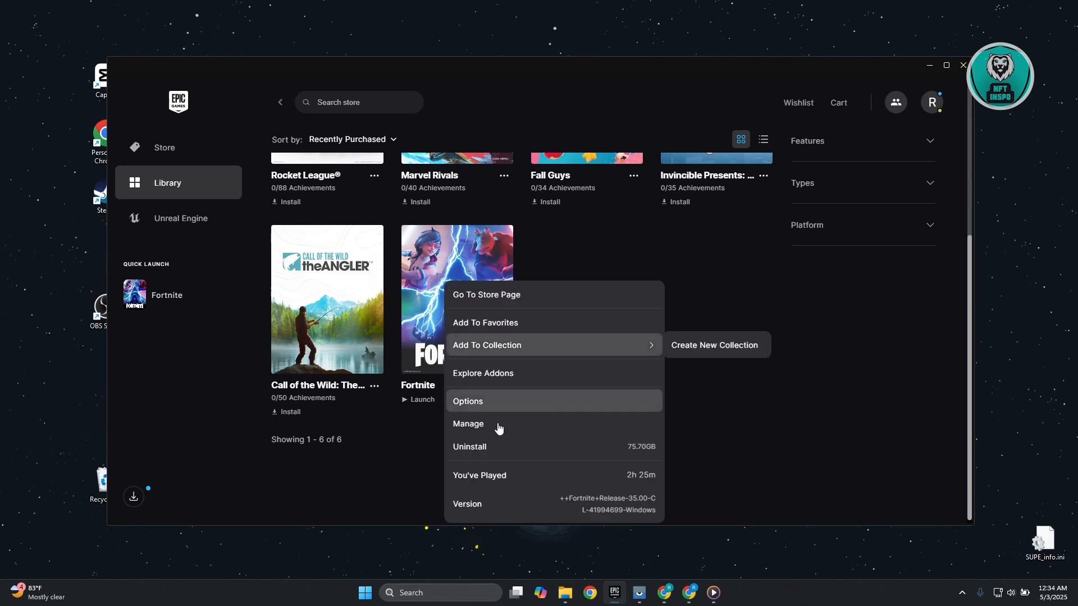
- Reopen Fortnite's options showing launch options with -USEALLAVAILABLECORES
left_click(469, 425)
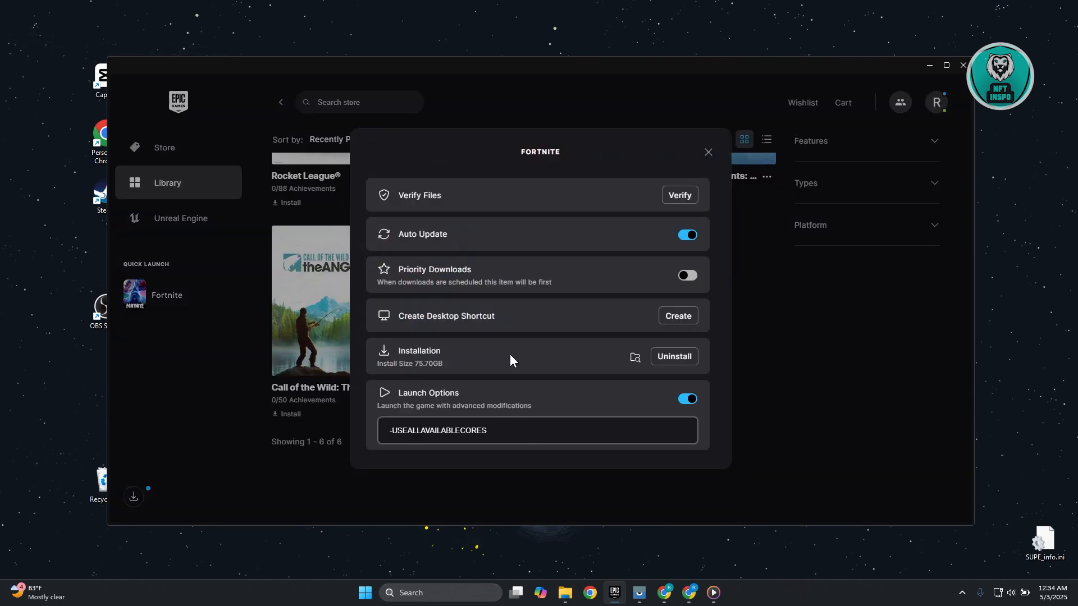
mouse_move(621, 363)
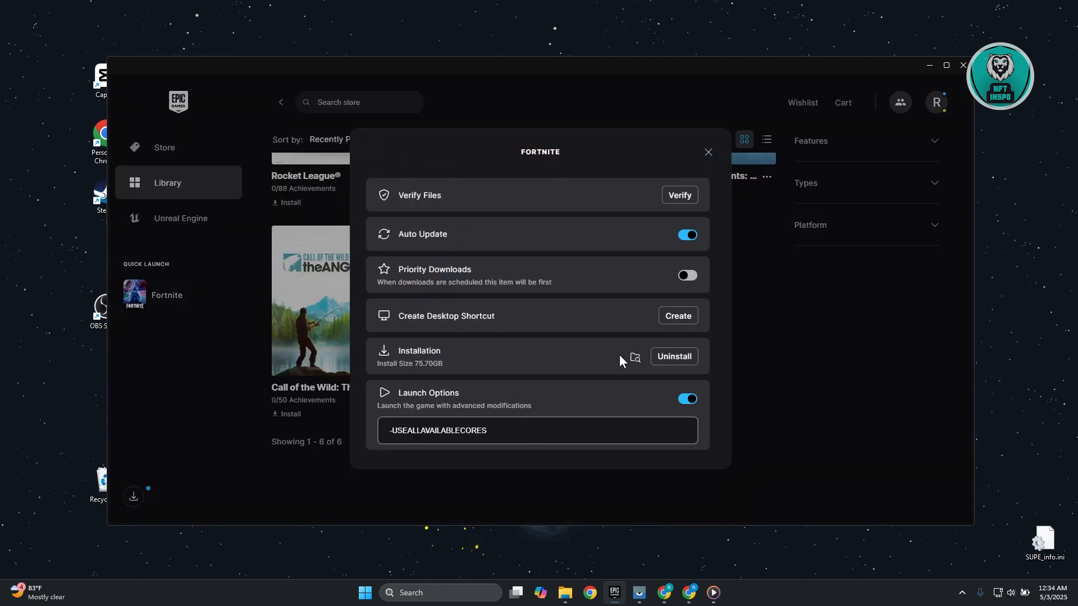
mouse_move(633, 357)
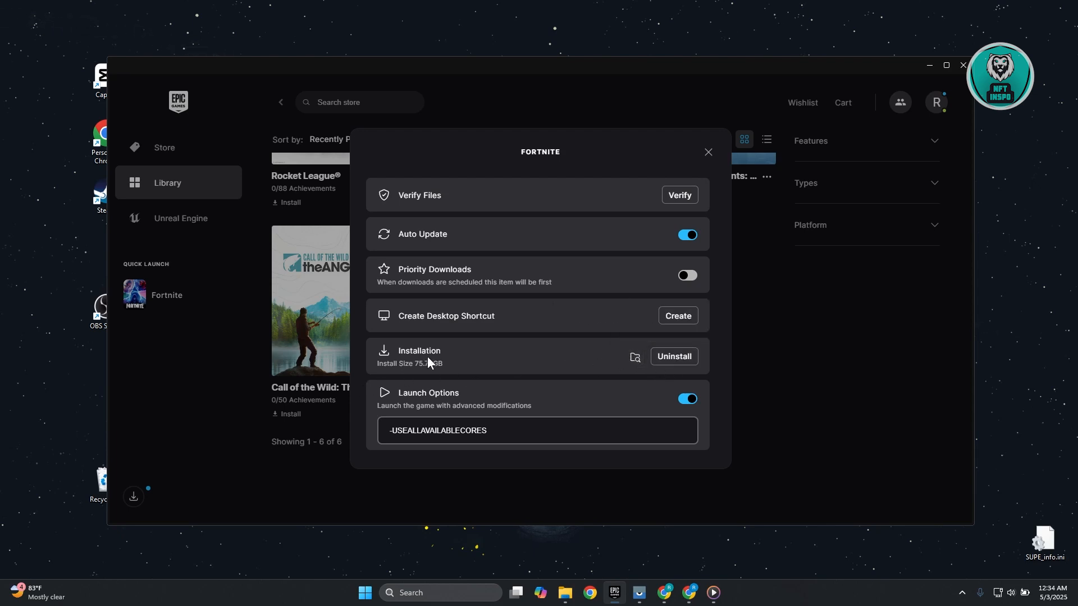
- Go to FortniteGame\Binaries\Win64 from the install folder and raise the context menu on FortniteLauncher.exe
left_click(633, 357)
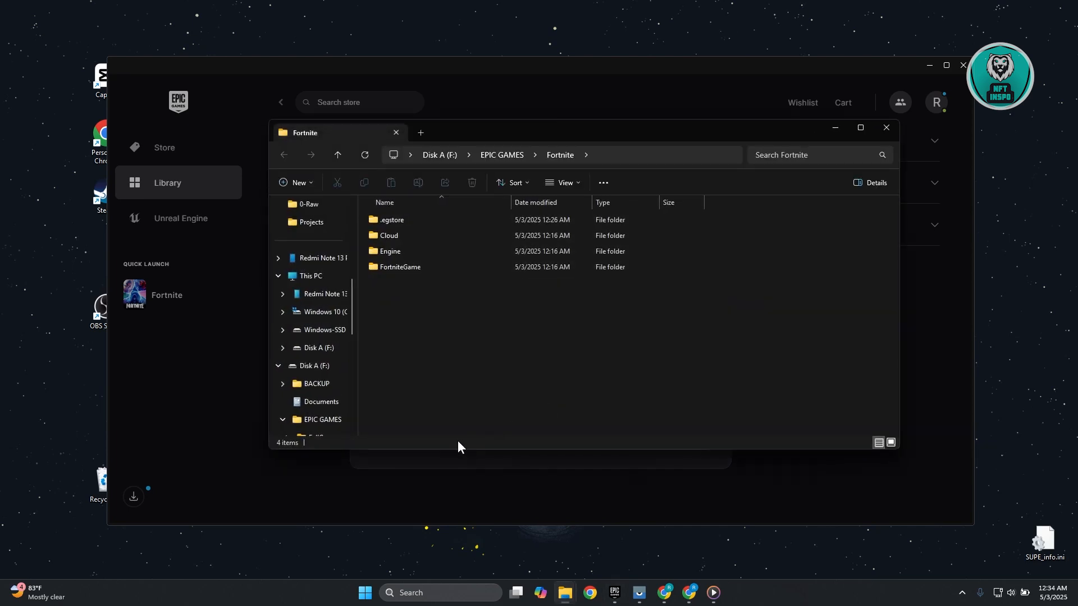
double_click(400, 268)
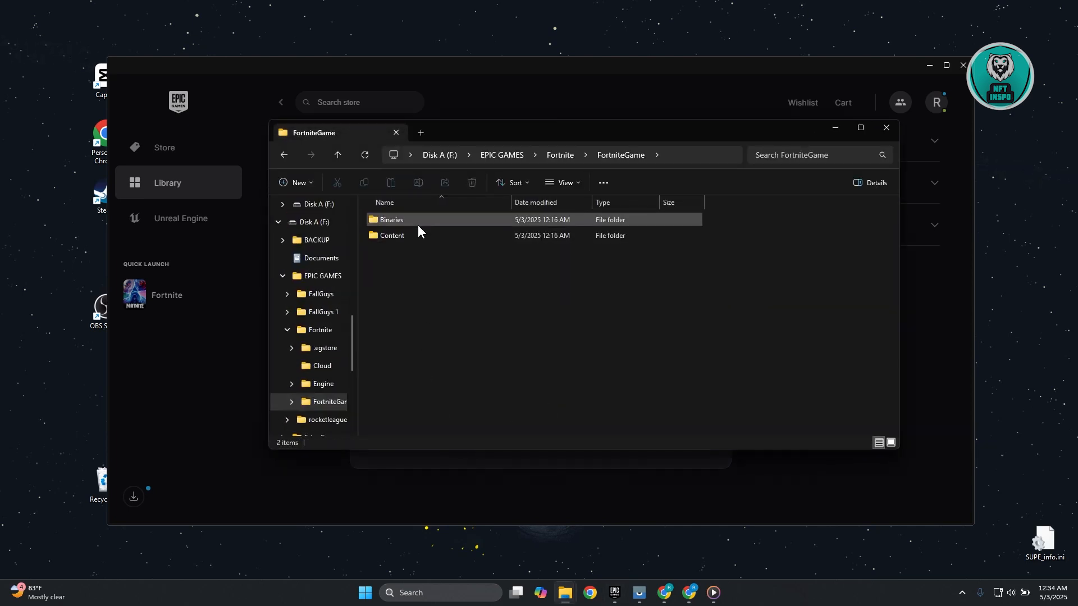
double_click(390, 219)
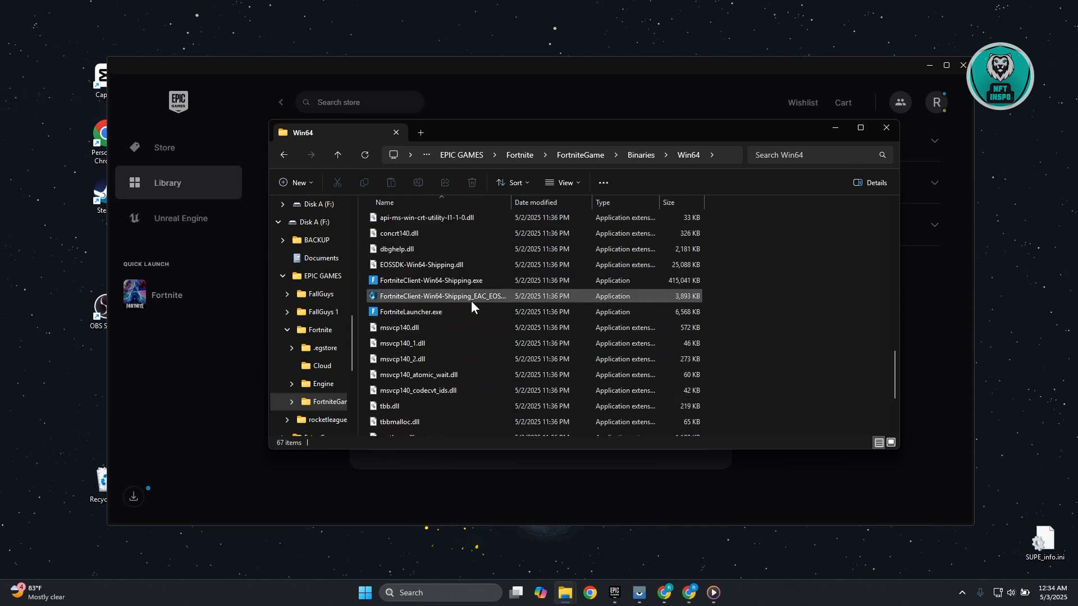
left_click(431, 280)
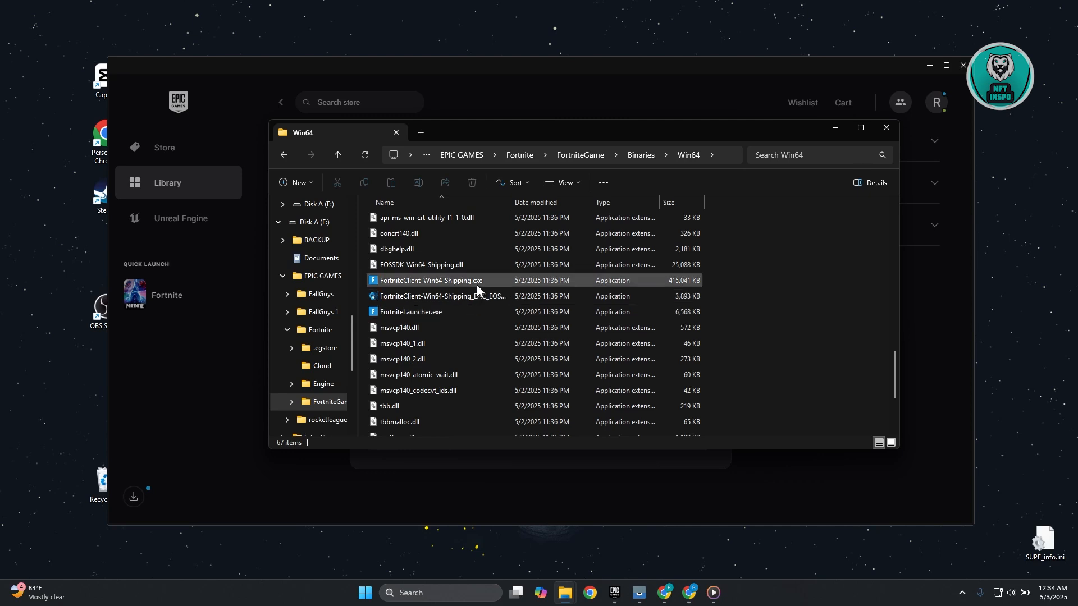
mouse_move(478, 286)
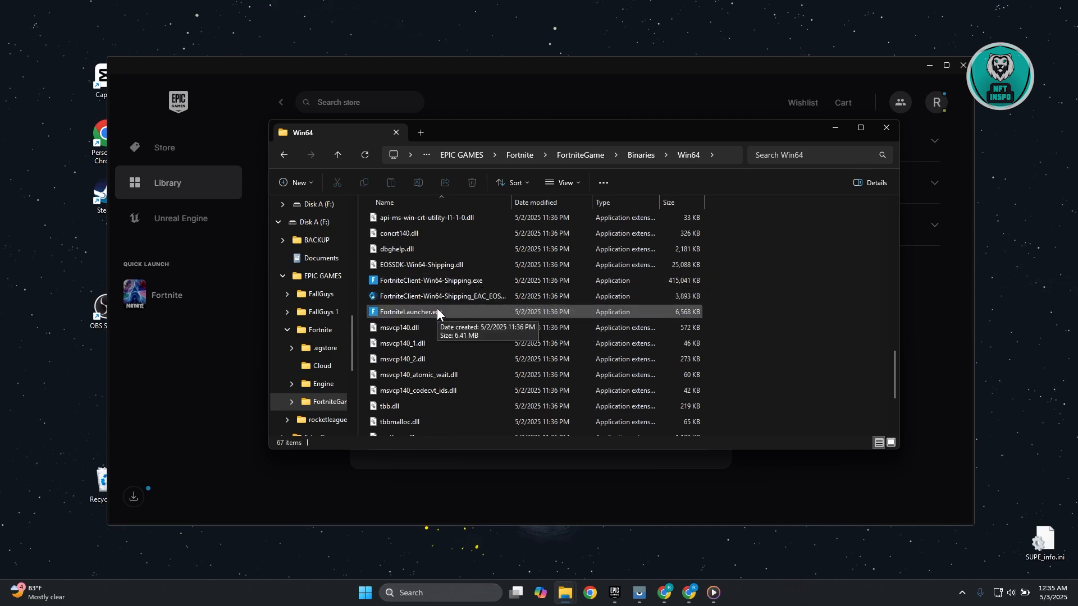
right_click(408, 312)
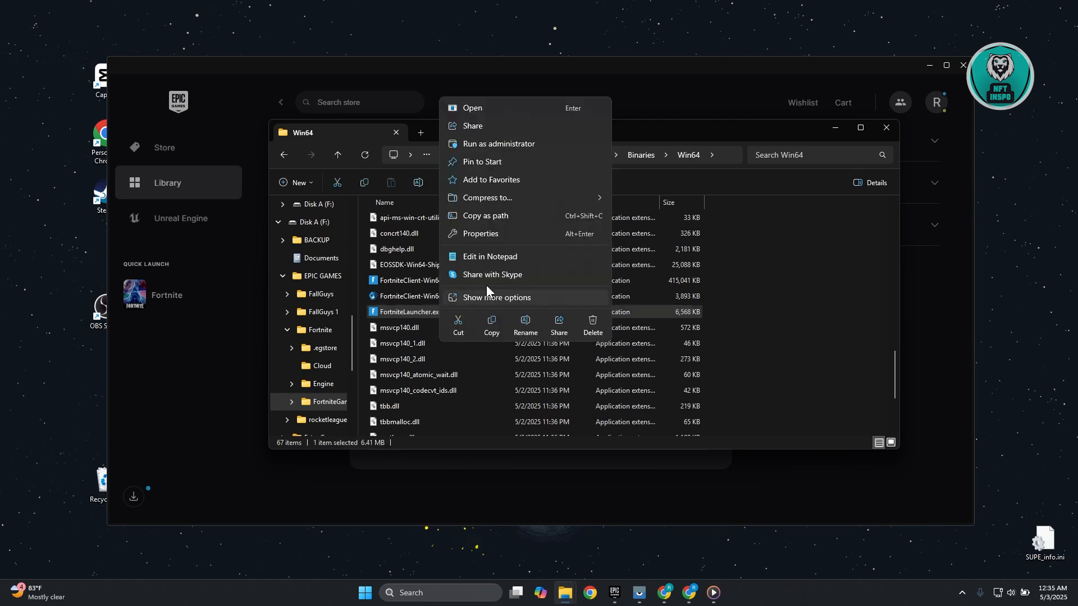
mouse_move(492, 235)
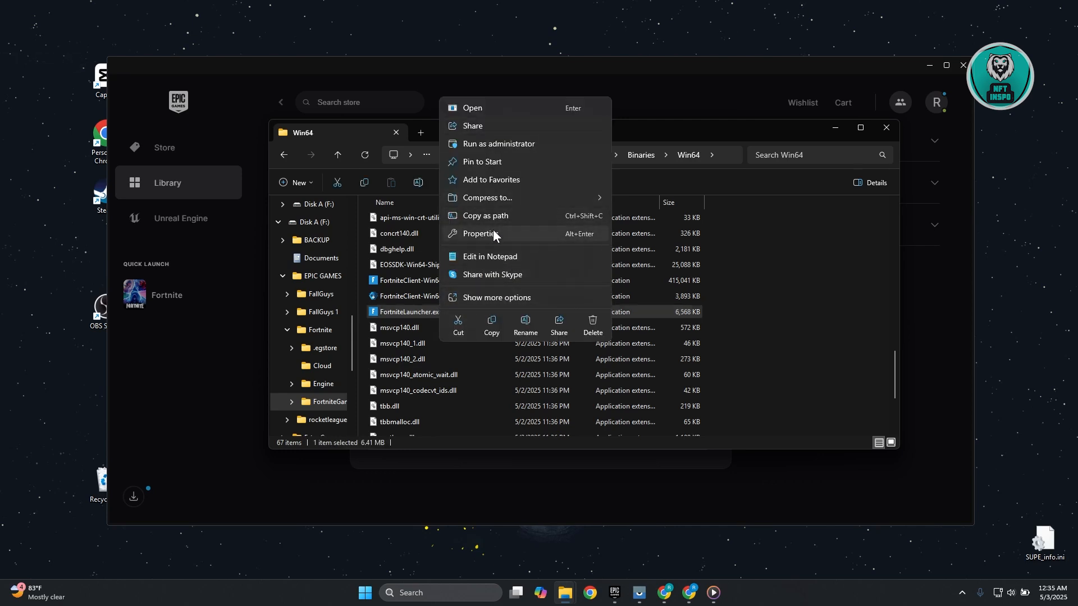
- Enable 'Run this program as an administrator' in FortniteLauncher.exe's Compatibility properties, then close File Explorer
left_click(480, 234)
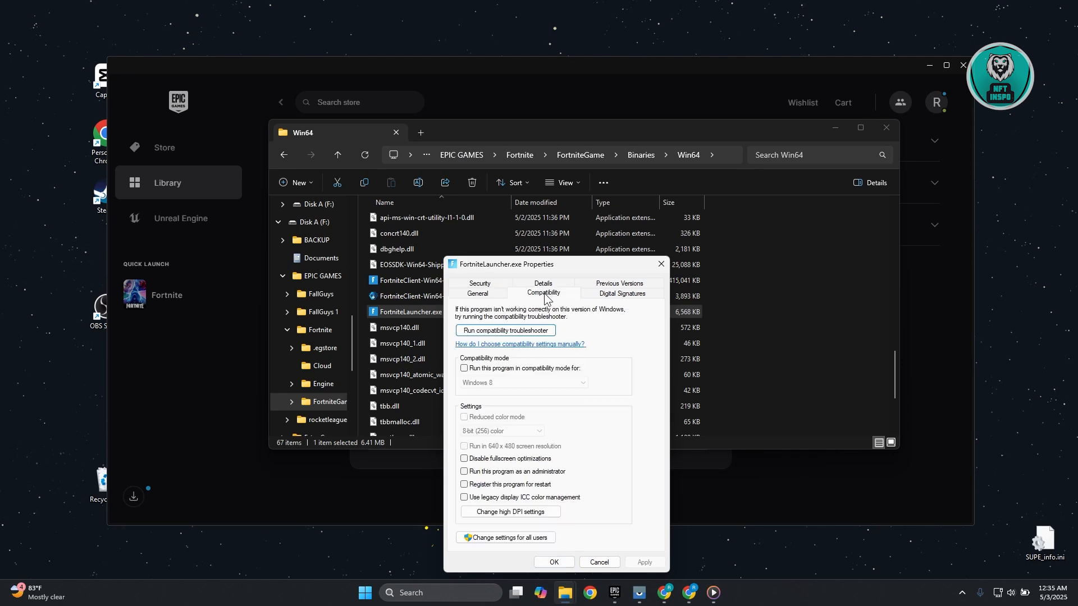
mouse_move(556, 480)
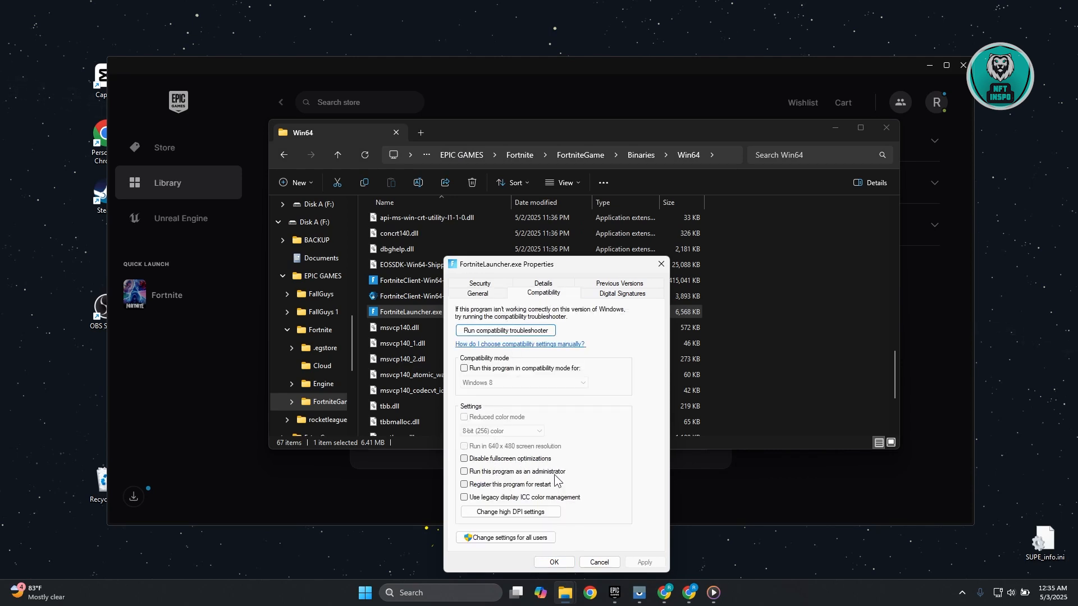
left_click(465, 472)
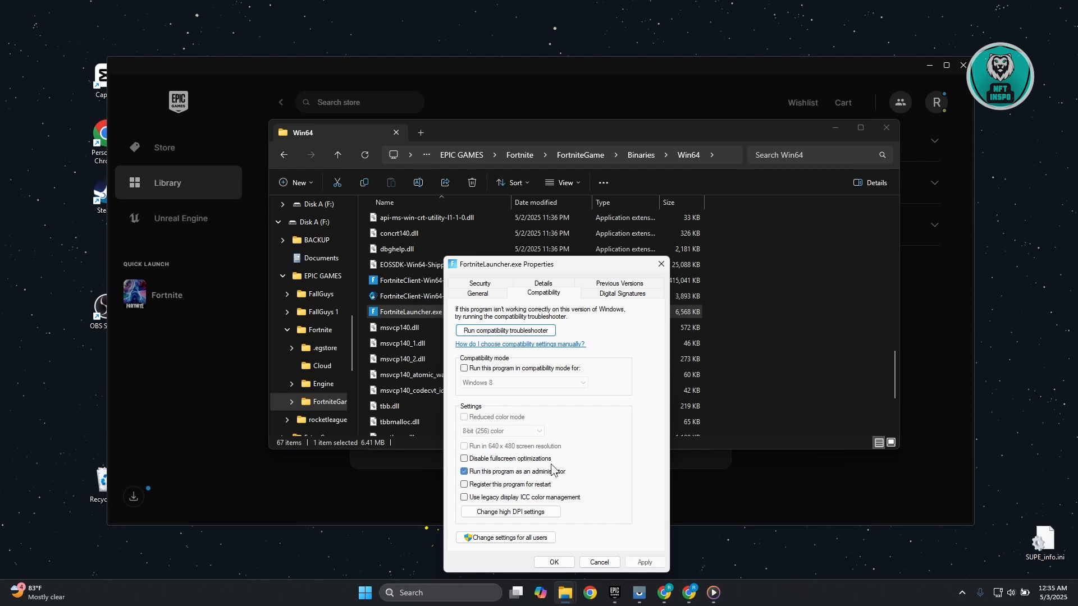
left_click(464, 458)
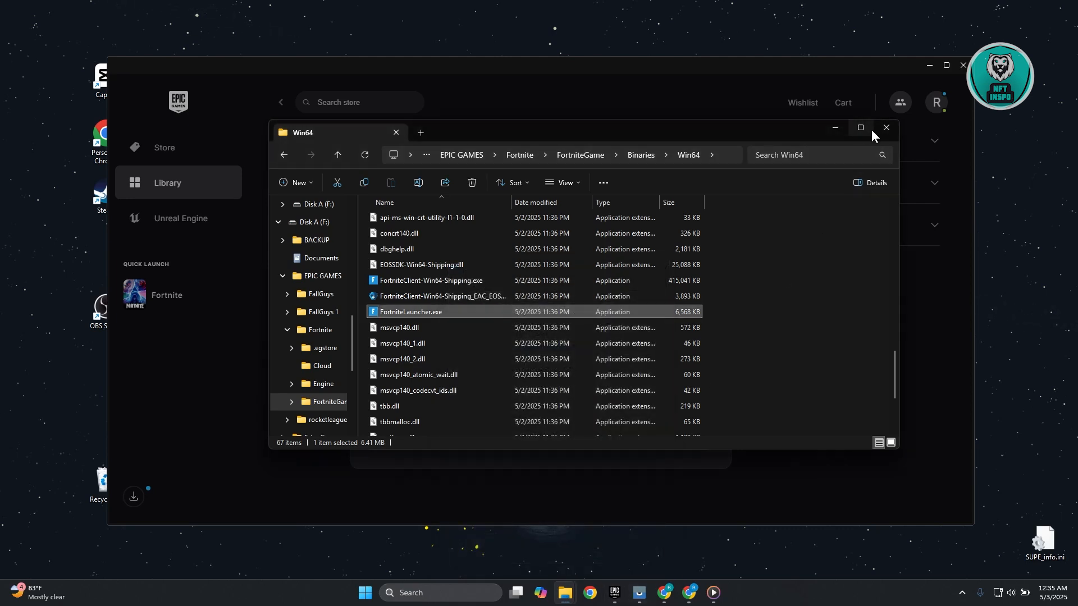
left_click(886, 128)
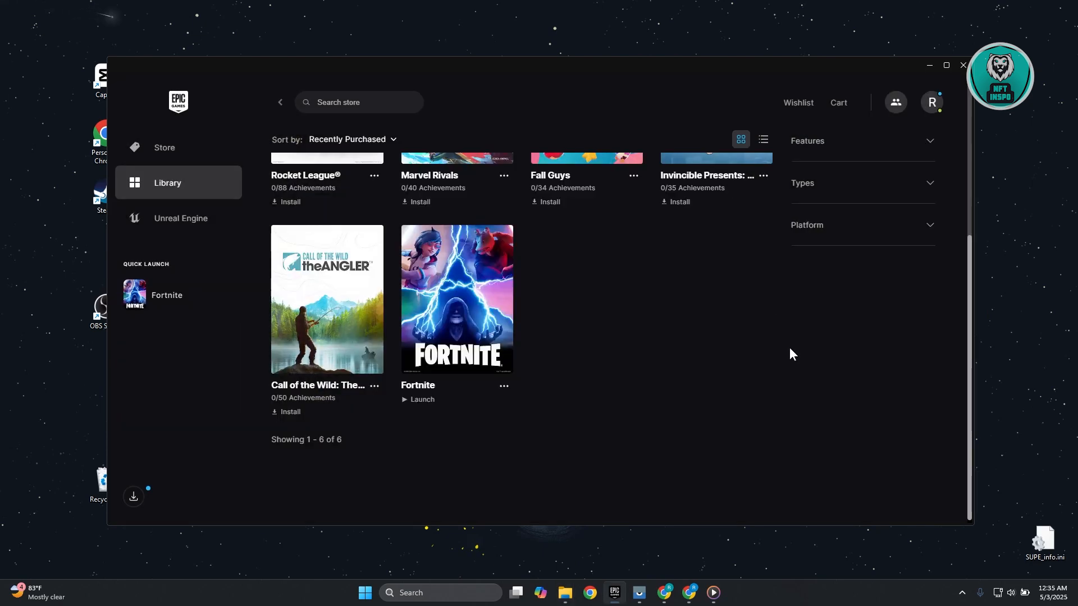